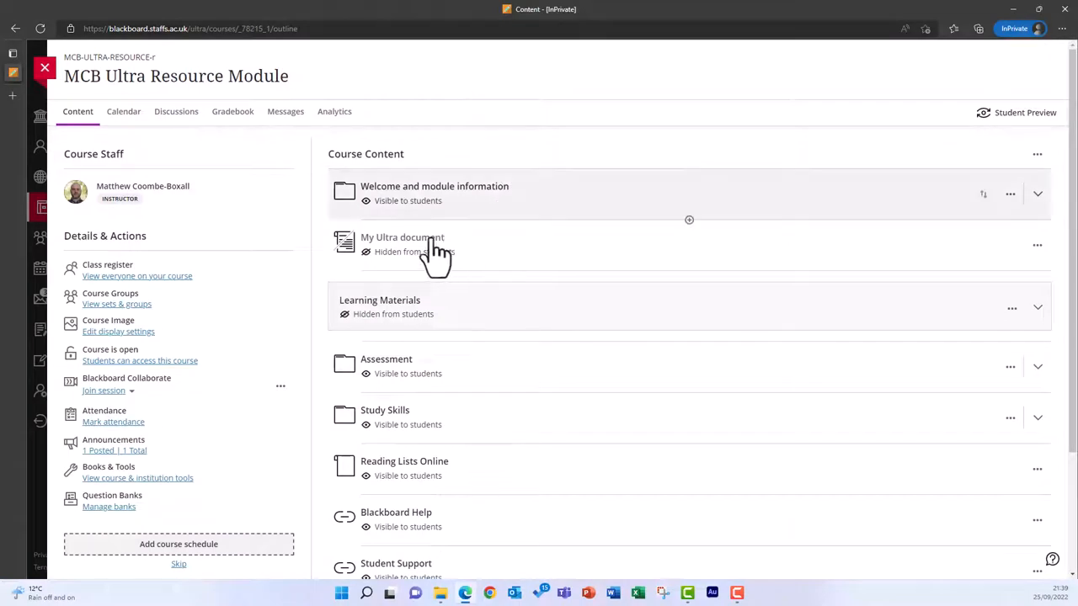
{"action": "mouse_move", "coordinate": [401, 237]}
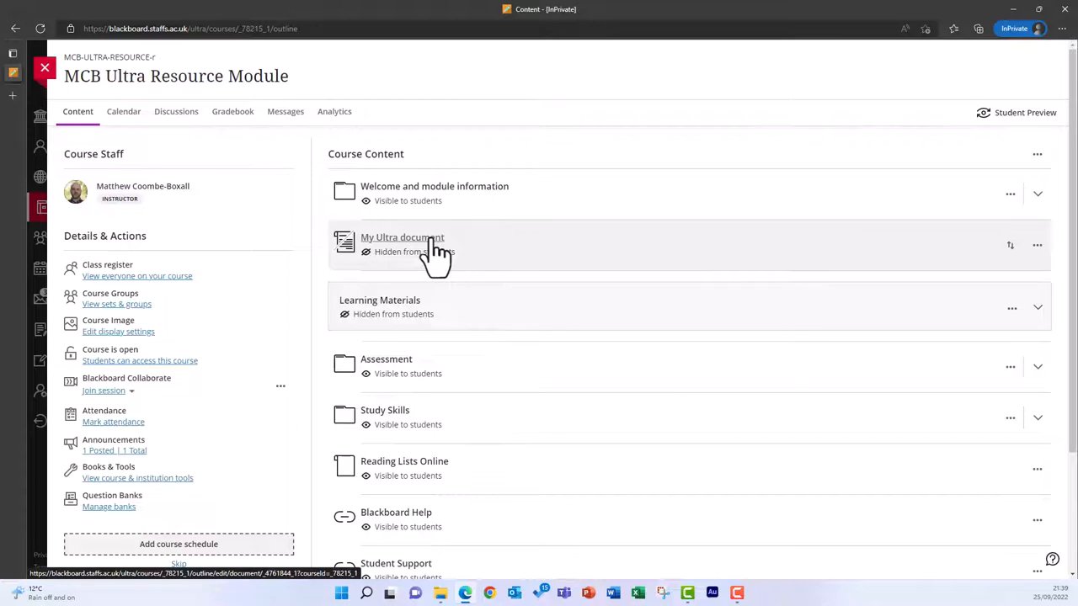
Open the My Ultra document item from the Course Content list
{"action": "left_click", "coordinate": [403, 237]}
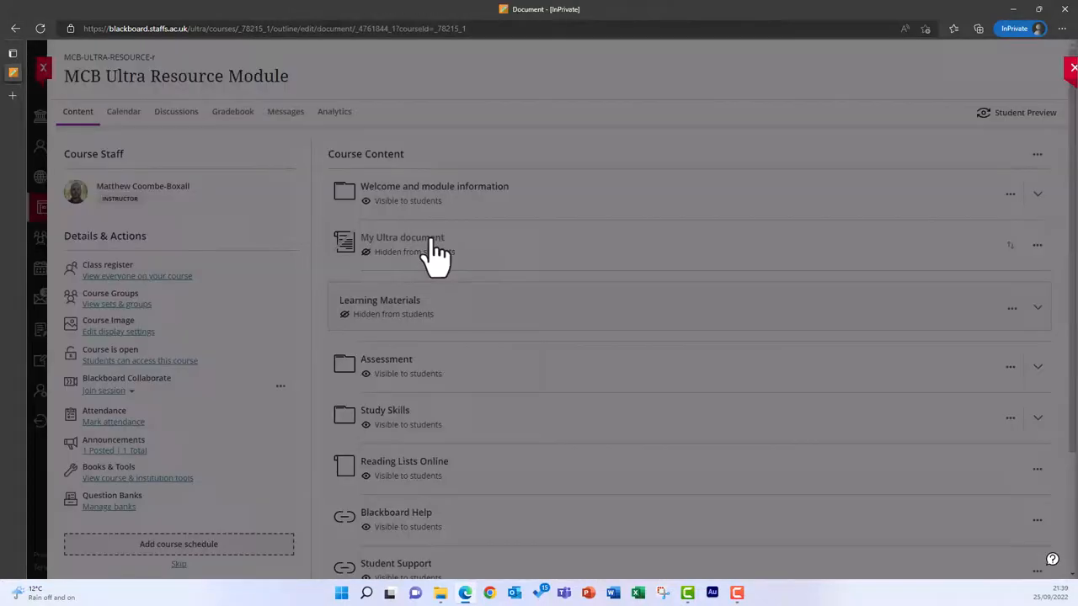
Bring up the empty My Ultra document with its Add Content and Upload options
{"action": "left_click", "coordinate": [402, 236]}
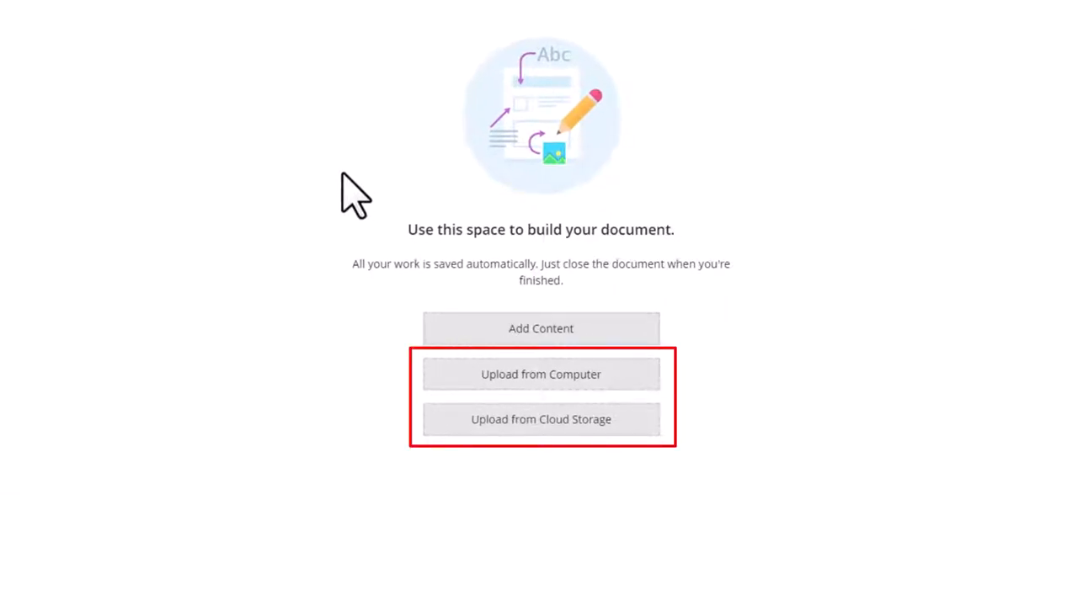
{"action": "mouse_move", "coordinate": [627, 370]}
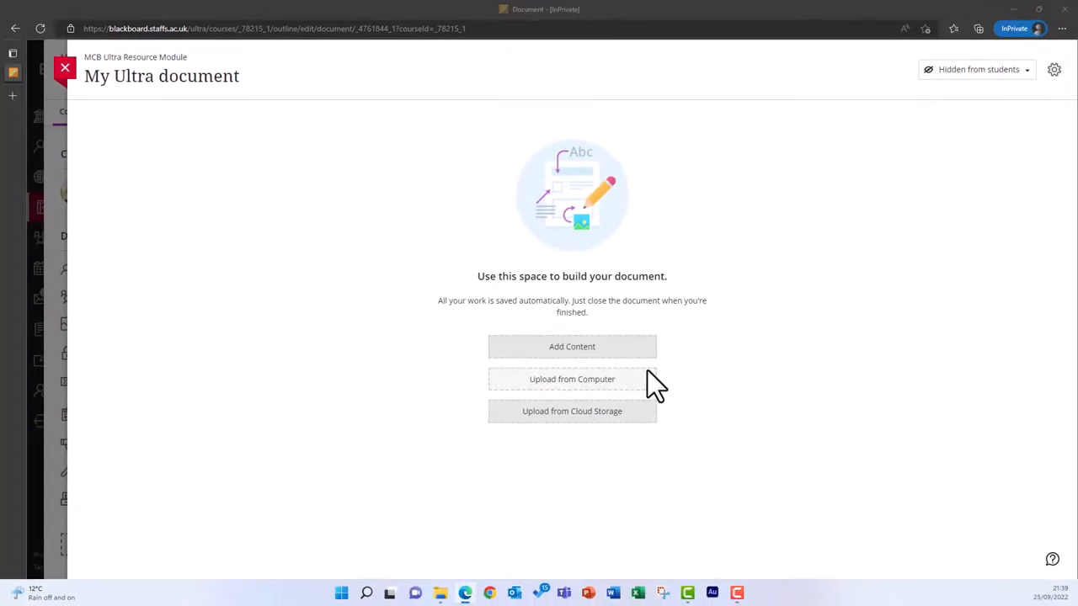
Upload the Matt (video demo 2) headshot image from the Team images folder
{"action": "left_click", "coordinate": [572, 378]}
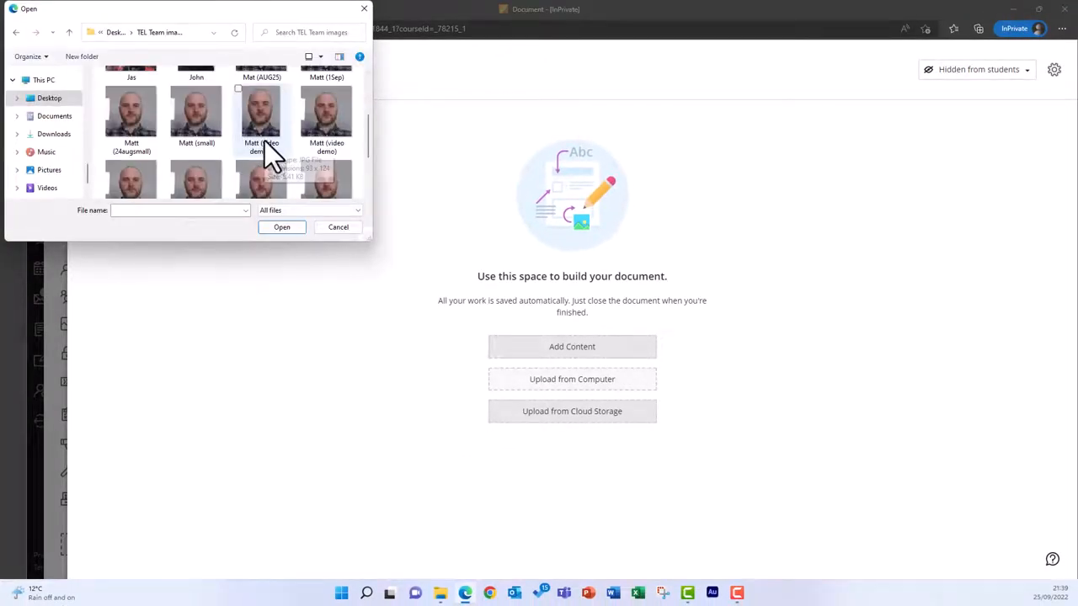
{"action": "mouse_move", "coordinate": [283, 154]}
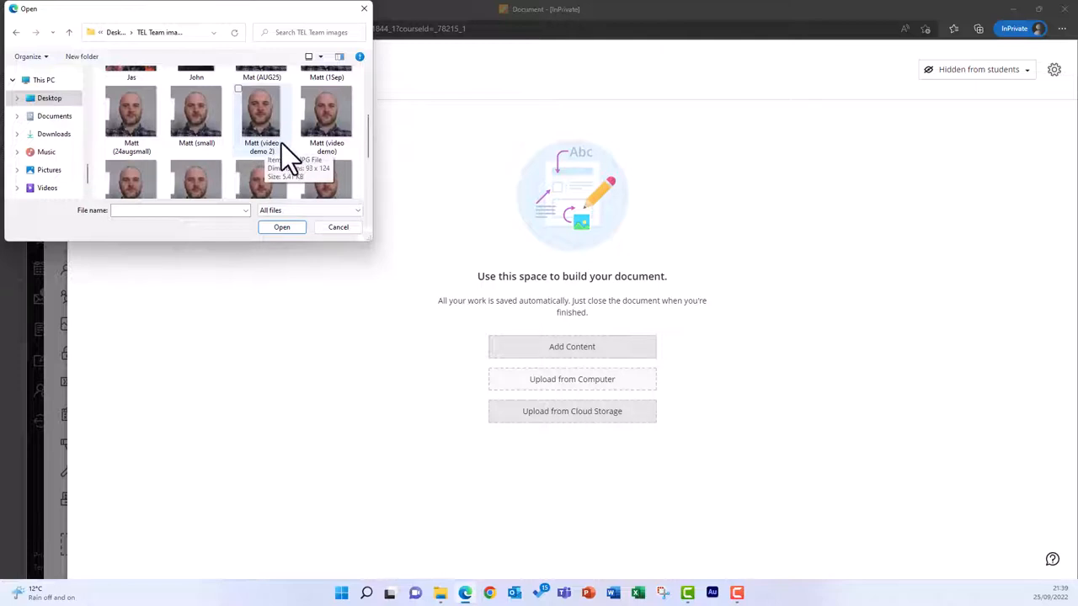
{"action": "left_click", "coordinate": [261, 115]}
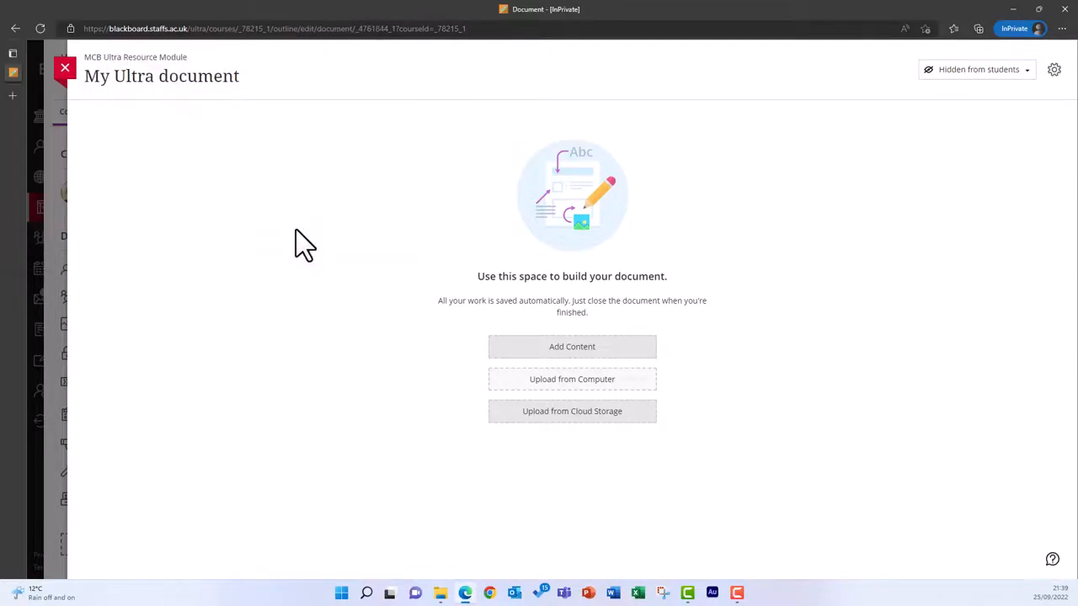
Change the uploaded image's display name to 'My headshot'
{"action": "left_click", "coordinate": [573, 379]}
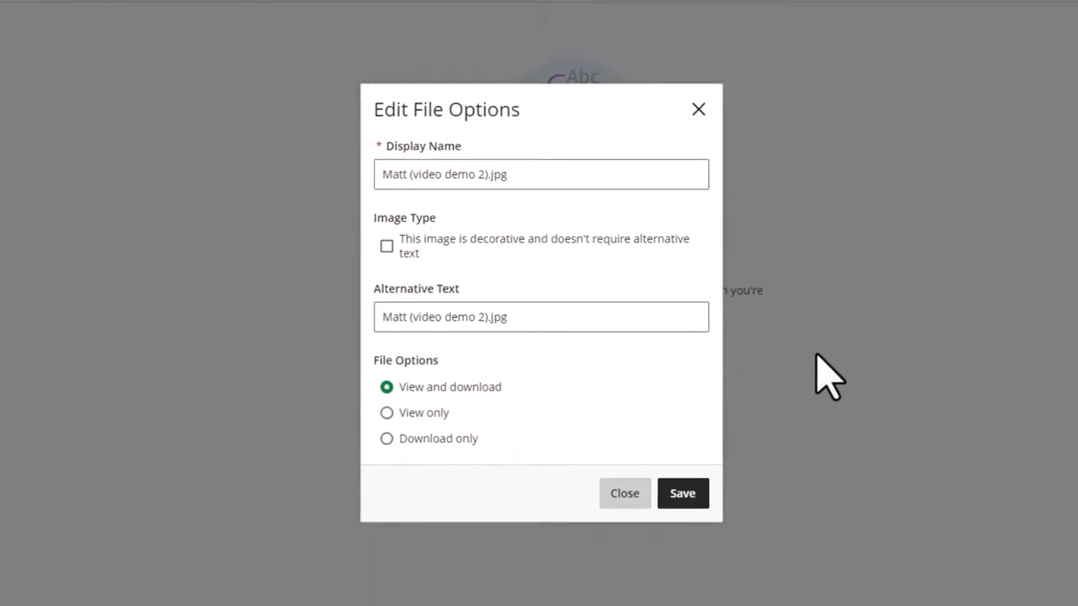
{"action": "left_click", "coordinate": [540, 174]}
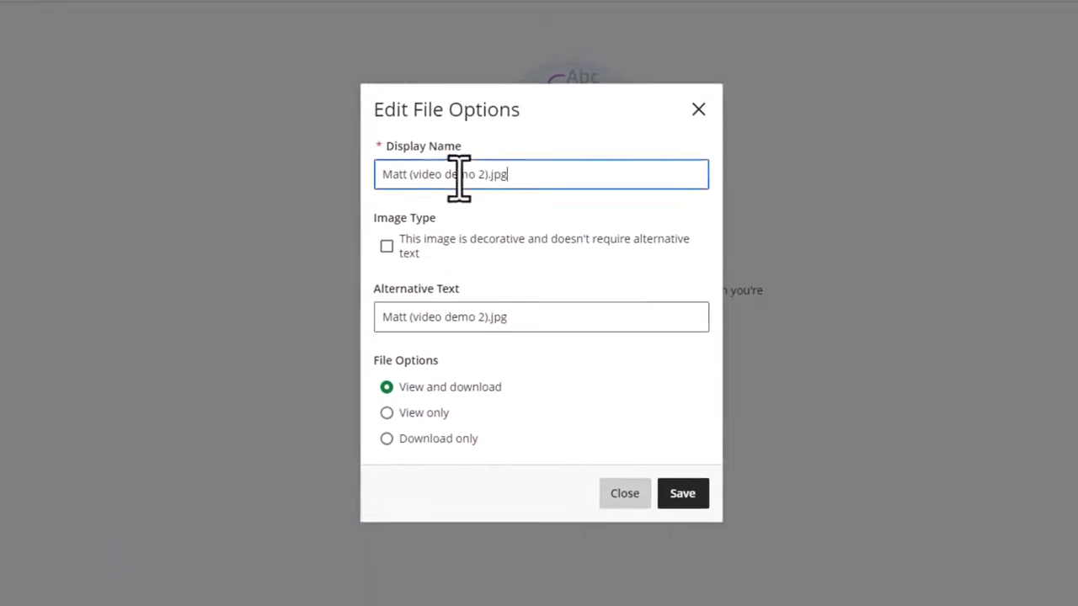
{"action": "type", "text": "My hea"}
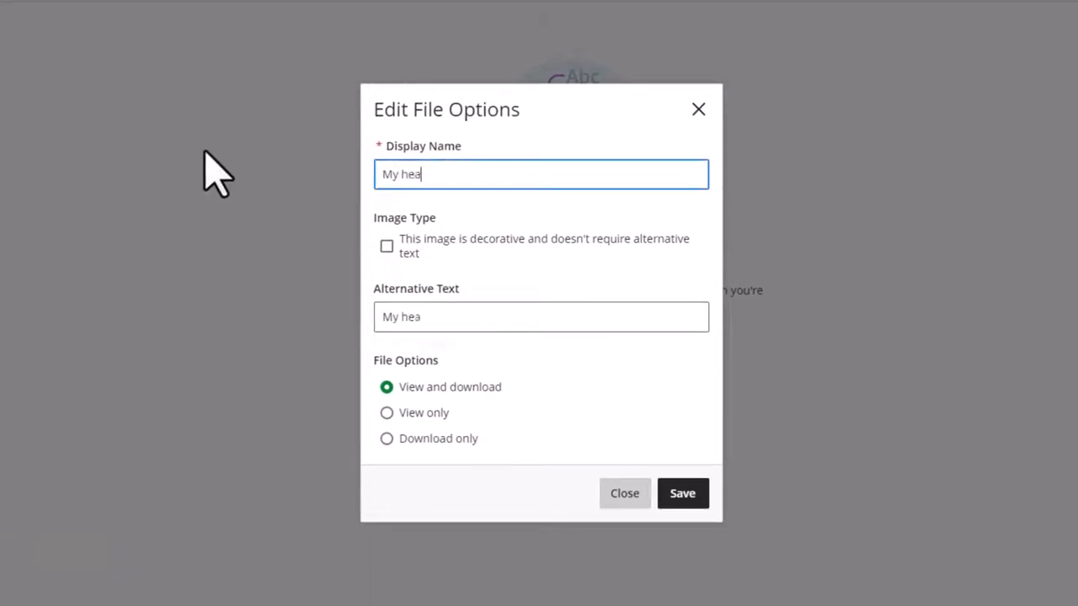
{"action": "type", "text": "dshot"}
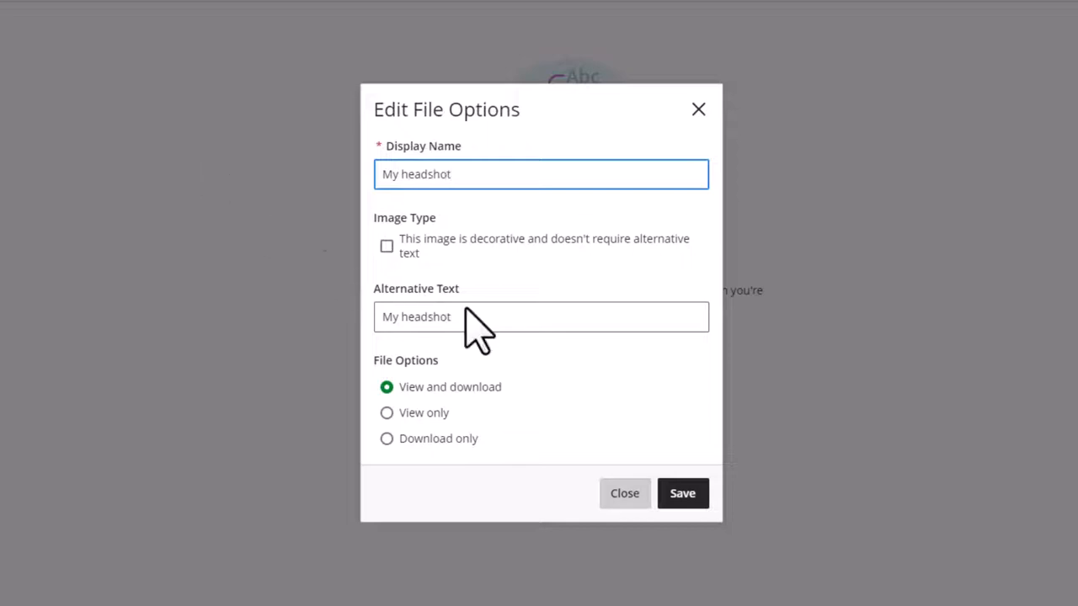
Set the image to View only, replace its alternative text with a description, and save
{"action": "left_click", "coordinate": [387, 413]}
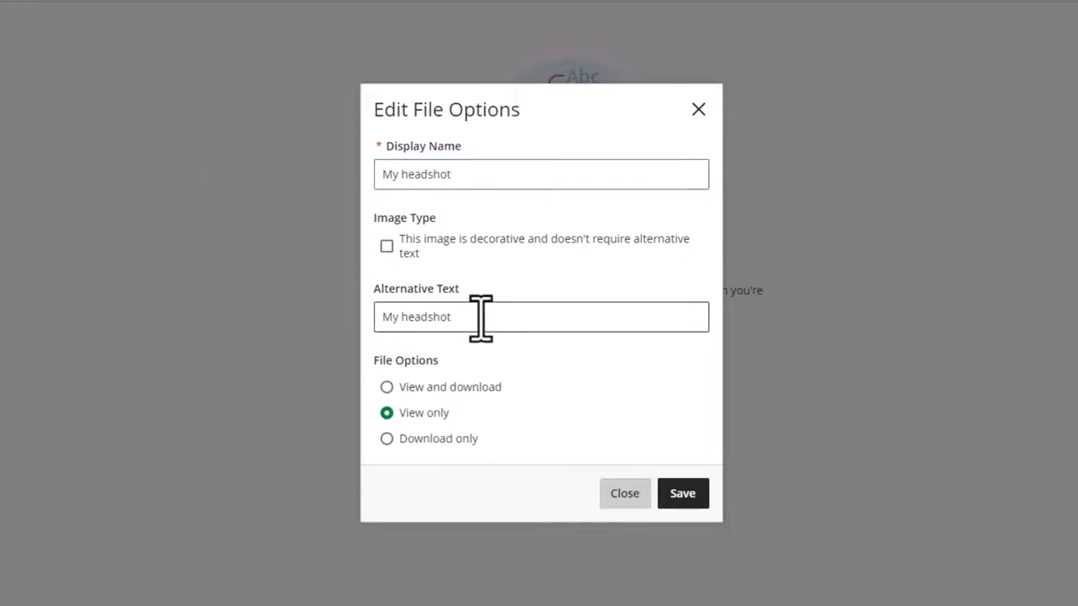
{"action": "triple_click", "coordinate": [541, 317]}
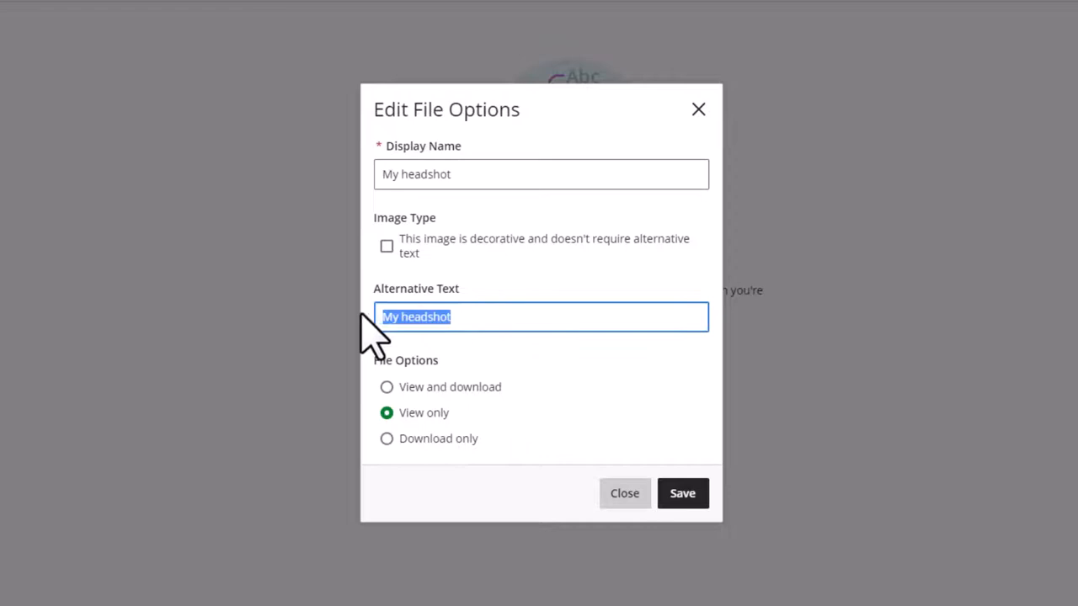
{"action": "type", "text": "An image of m"}
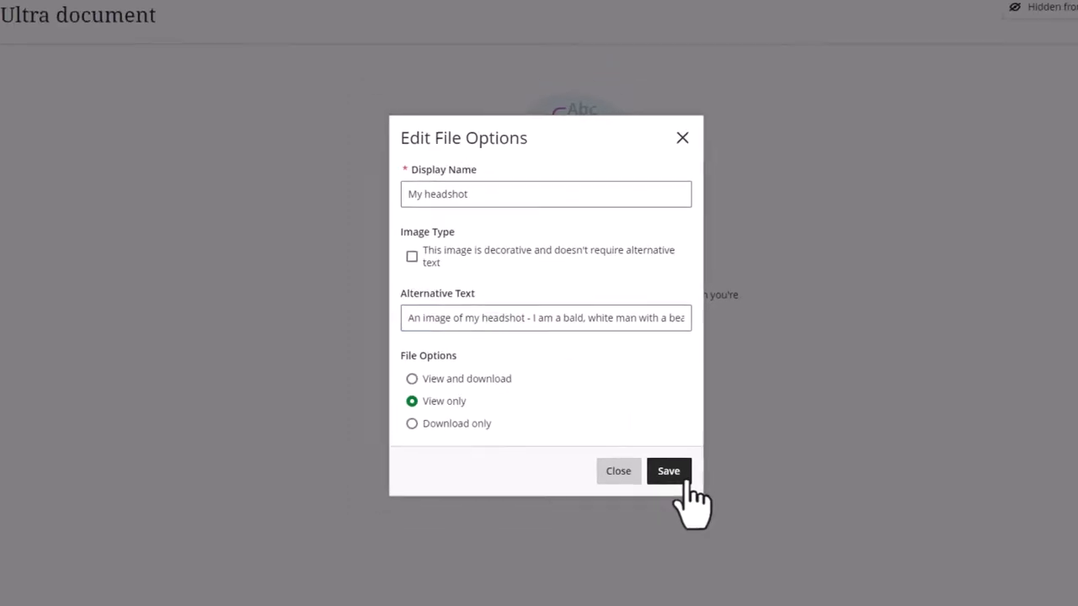
{"action": "left_click", "coordinate": [668, 472]}
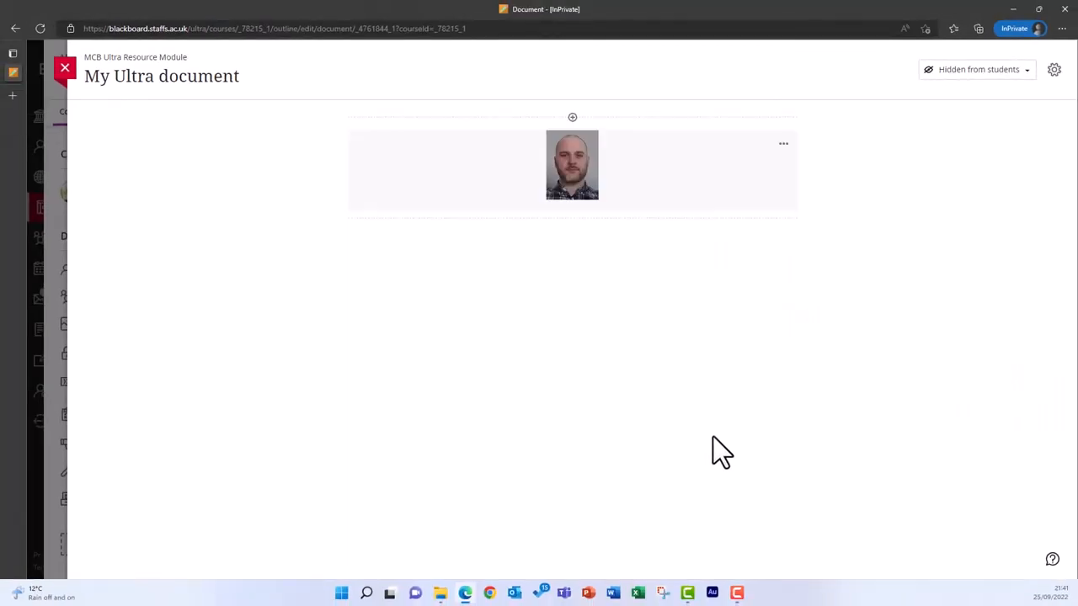